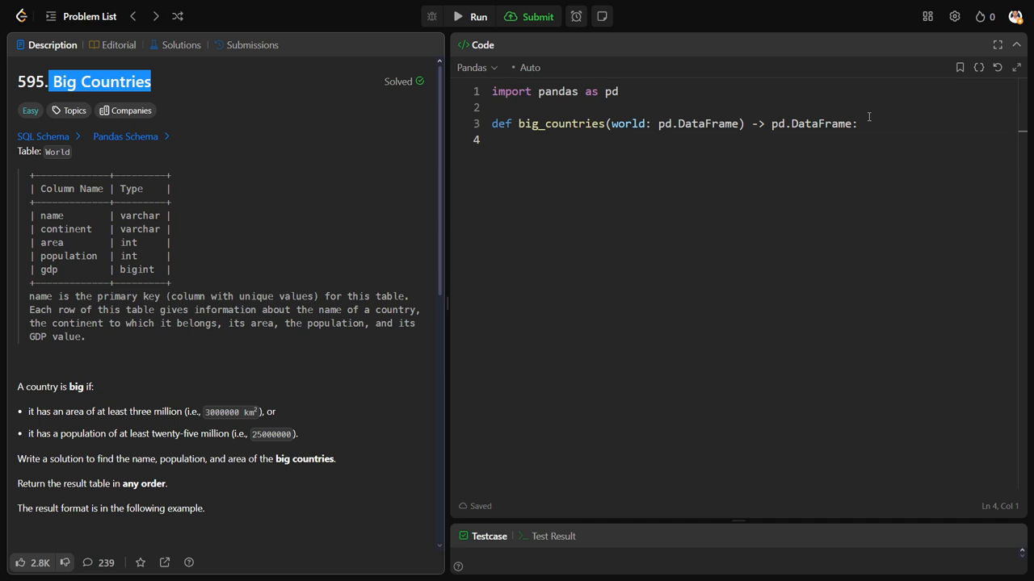
Review the World table's columns and Afghanistan's population value in the problem statement
scroll(down, 3)
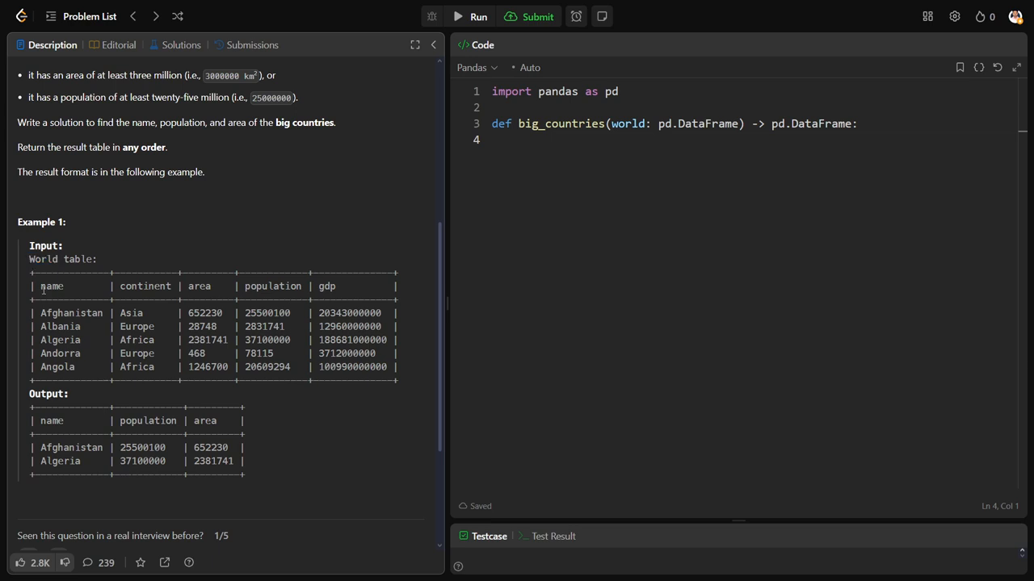
drag(40, 286, 191, 285)
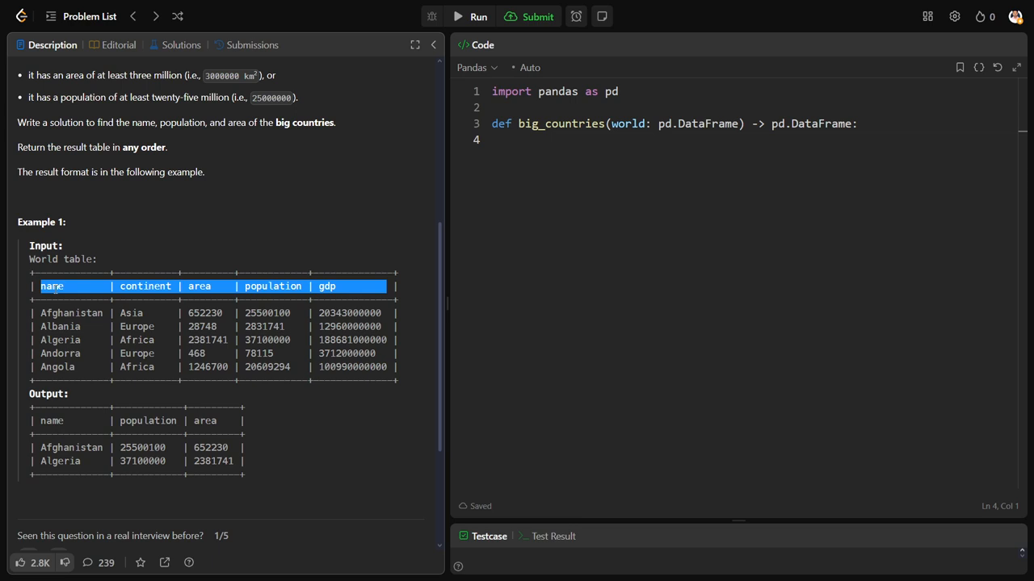
double_click(268, 313)
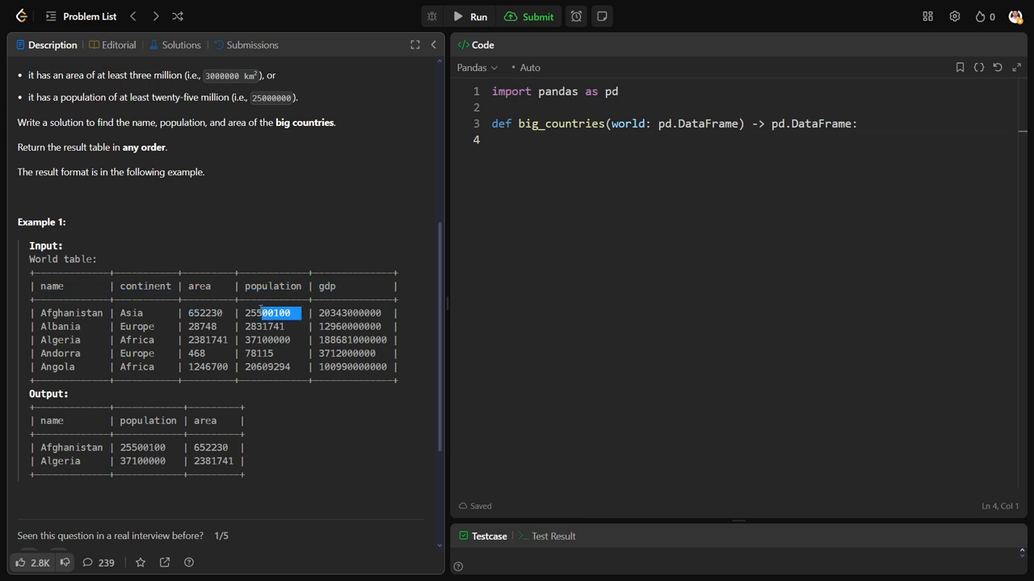
double_click(342, 314)
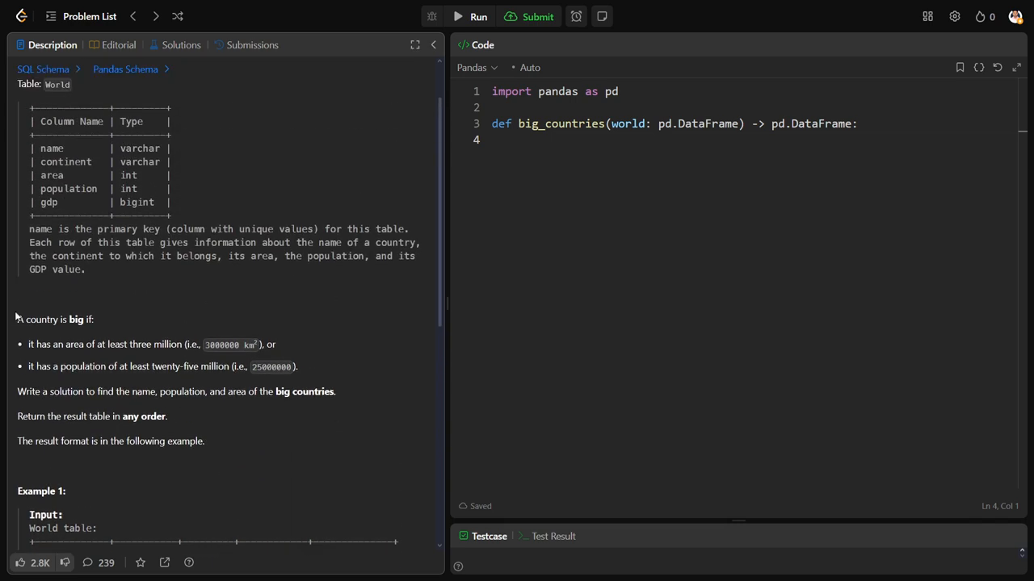
scroll(down, 3)
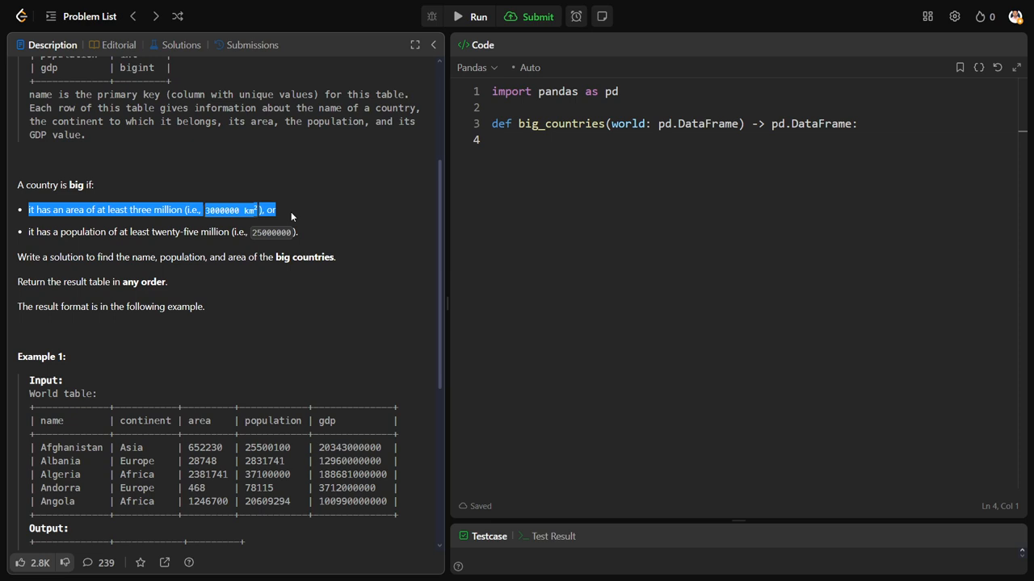
mouse_move(294, 217)
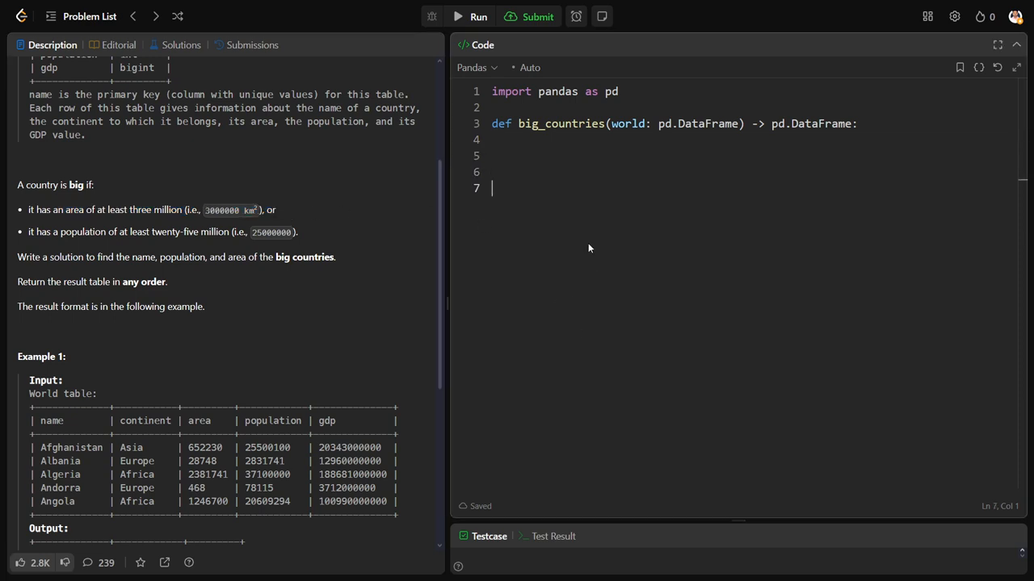
Jot scratch notes that 'at least' means >= and 'at most' means <=, then remove them
text(atleast)
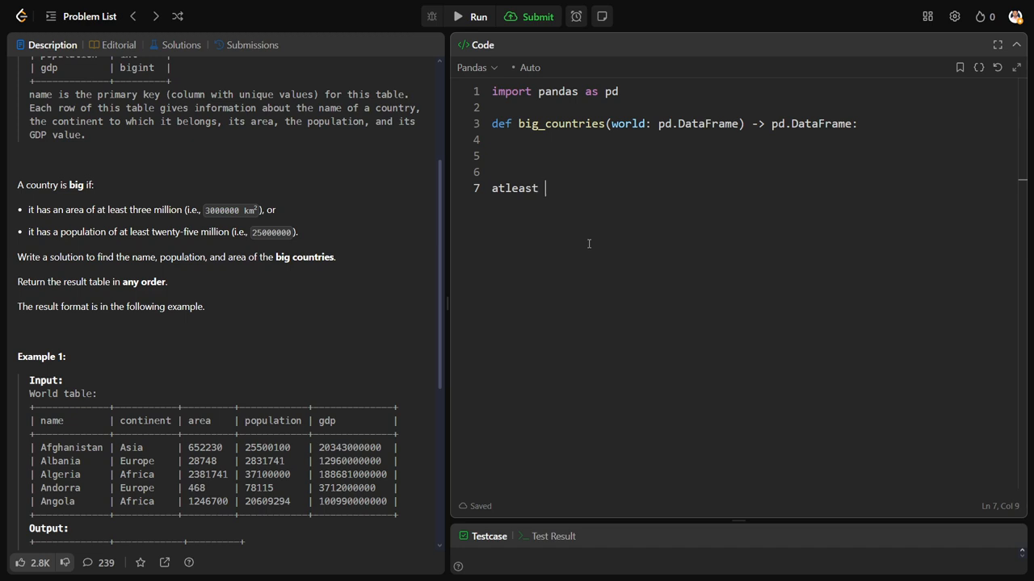
text(>=)
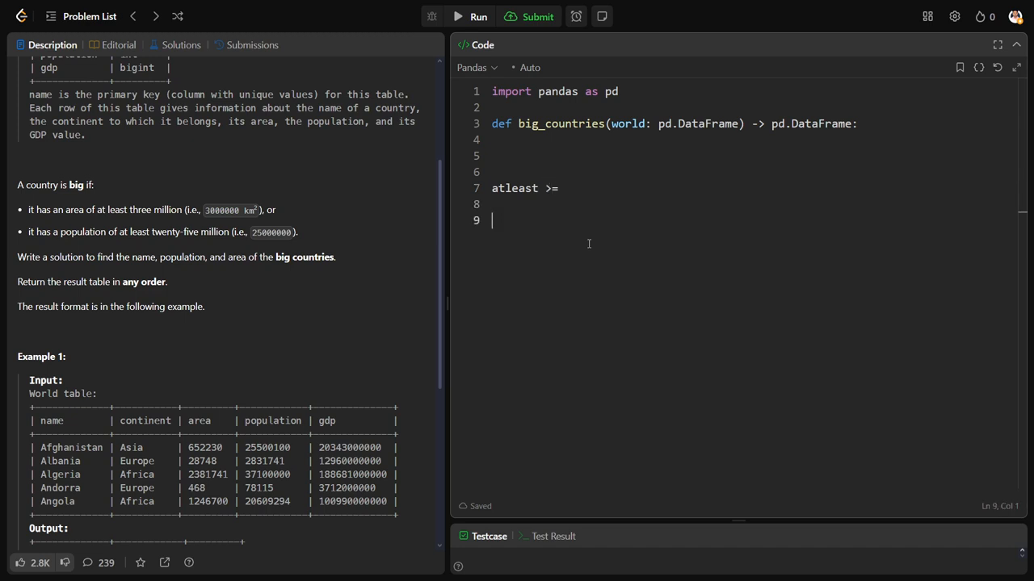
text(atmost)
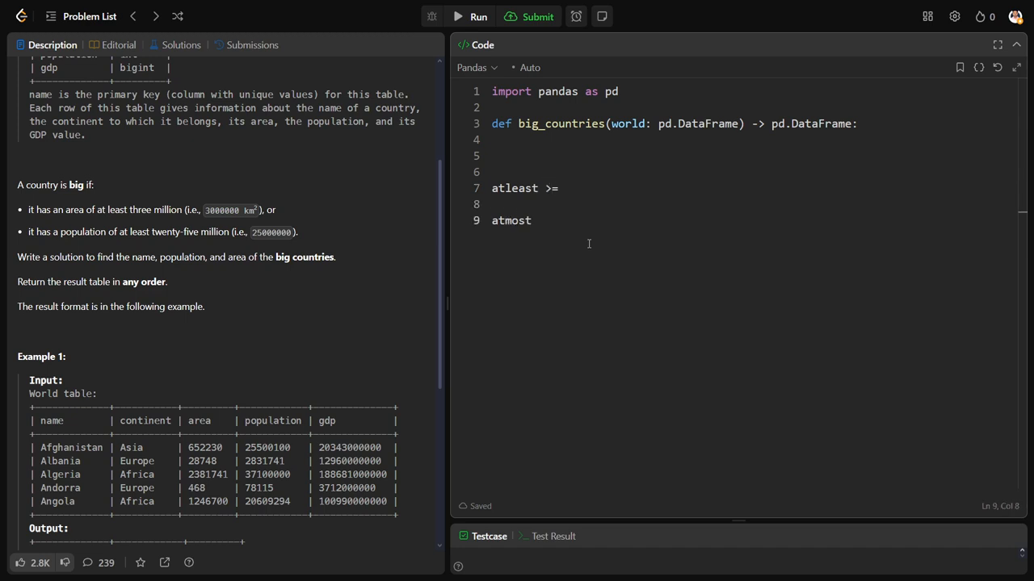
text(<=)
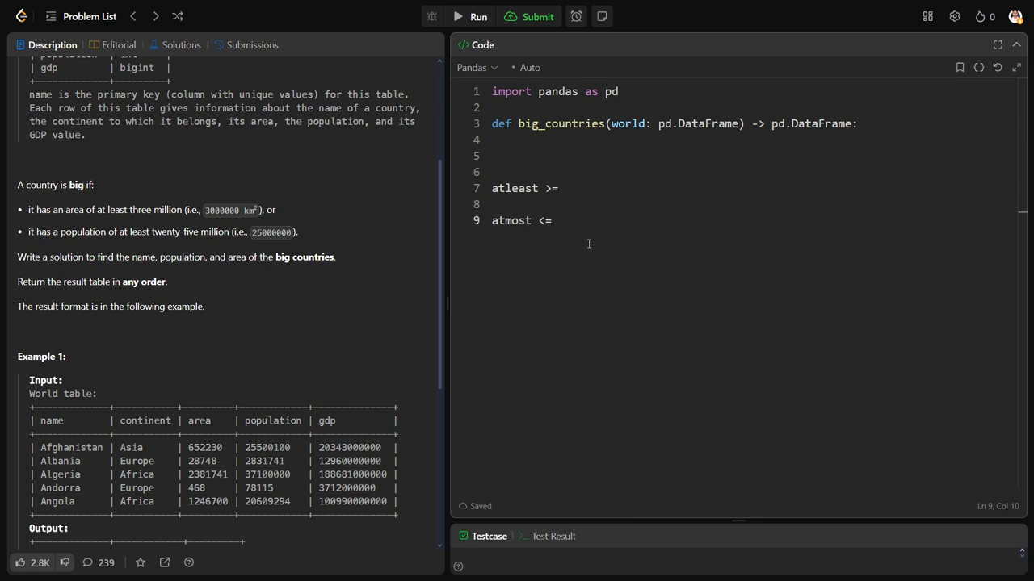
drag(491, 171, 553, 220)
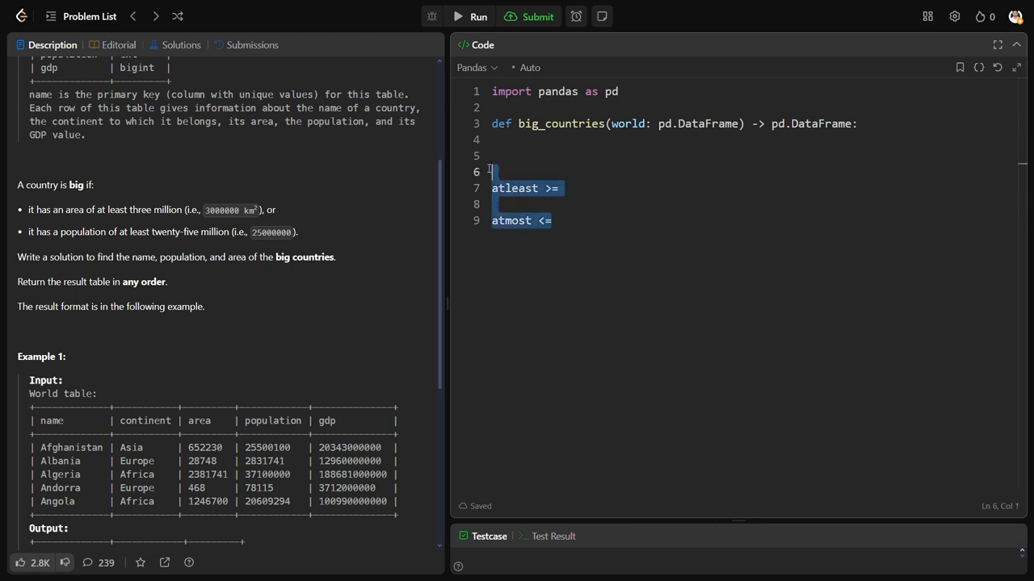
key(Delete)
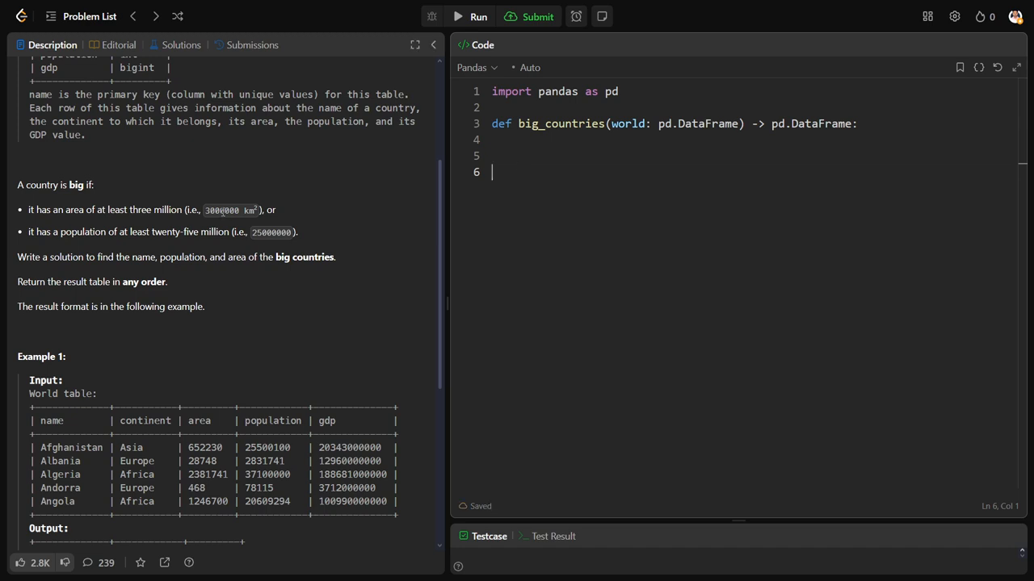
mouse_move(121, 225)
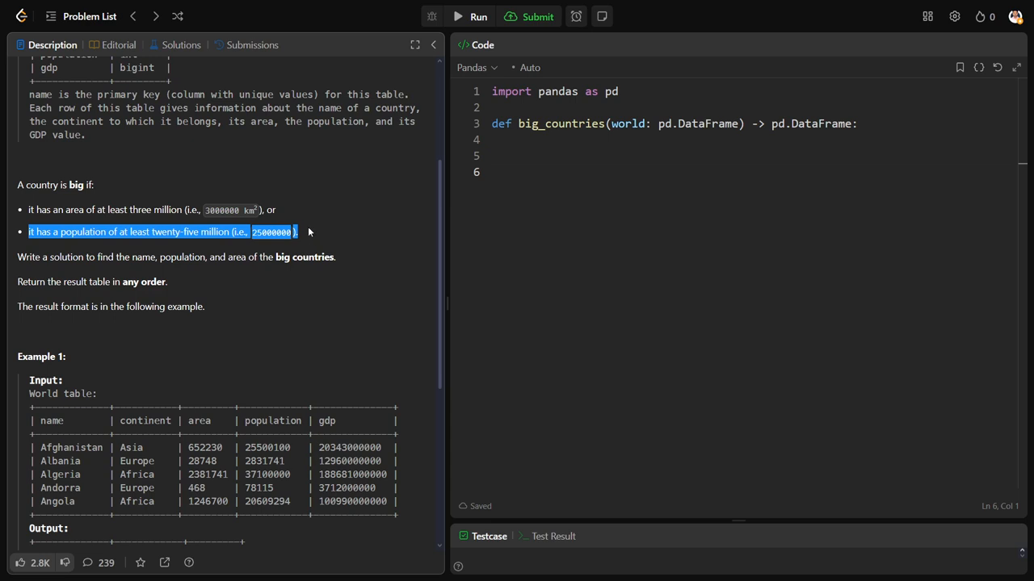
Note the OR joining the two conditions and the name, continent, area headers
click(323, 226)
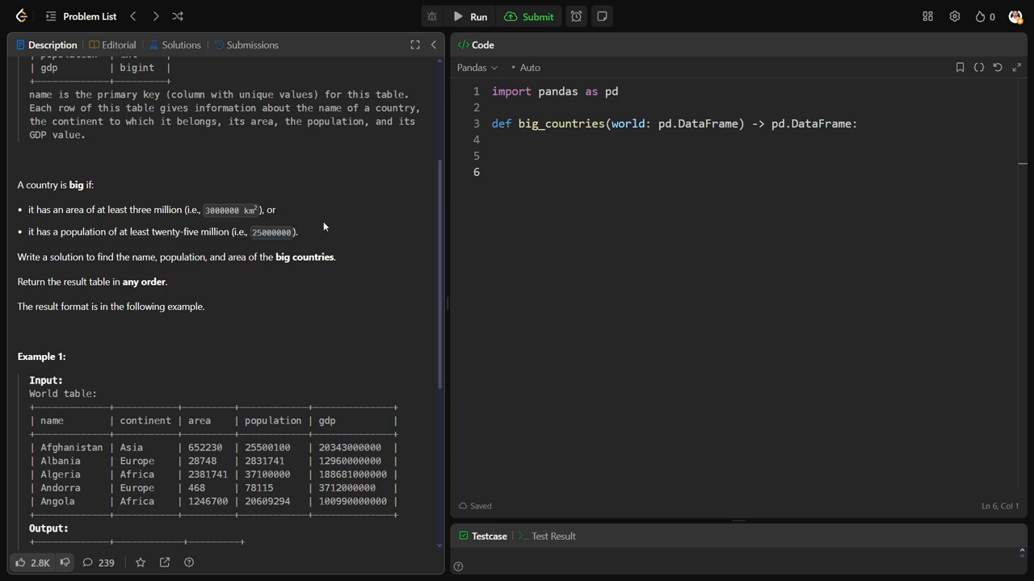
mouse_move(239, 420)
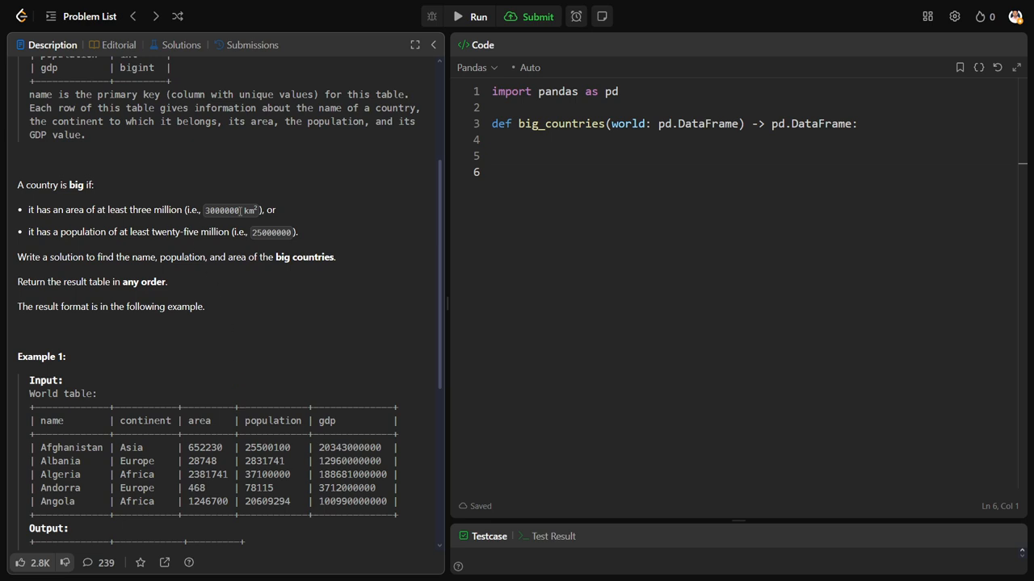
double_click(271, 210)
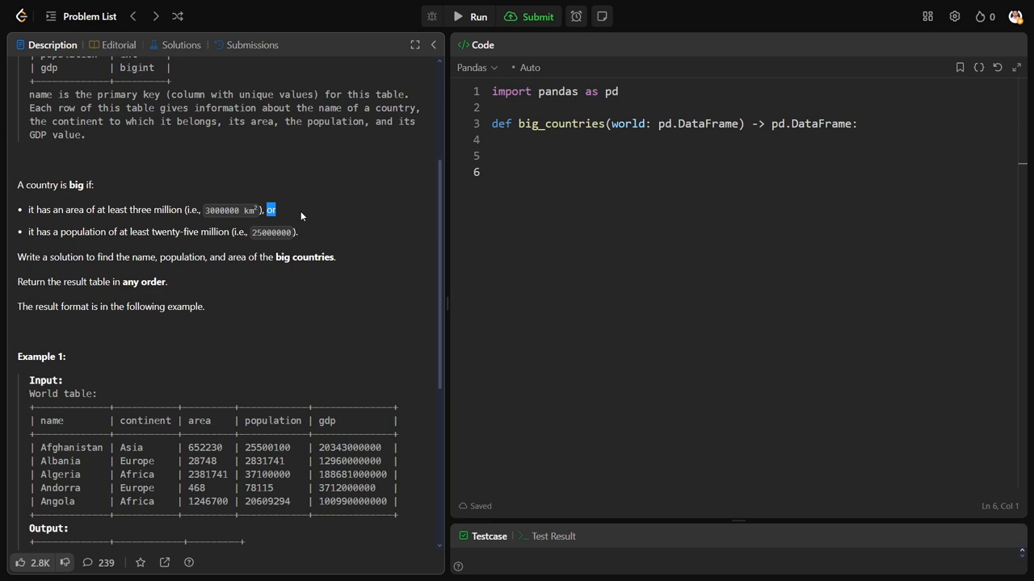
mouse_move(311, 216)
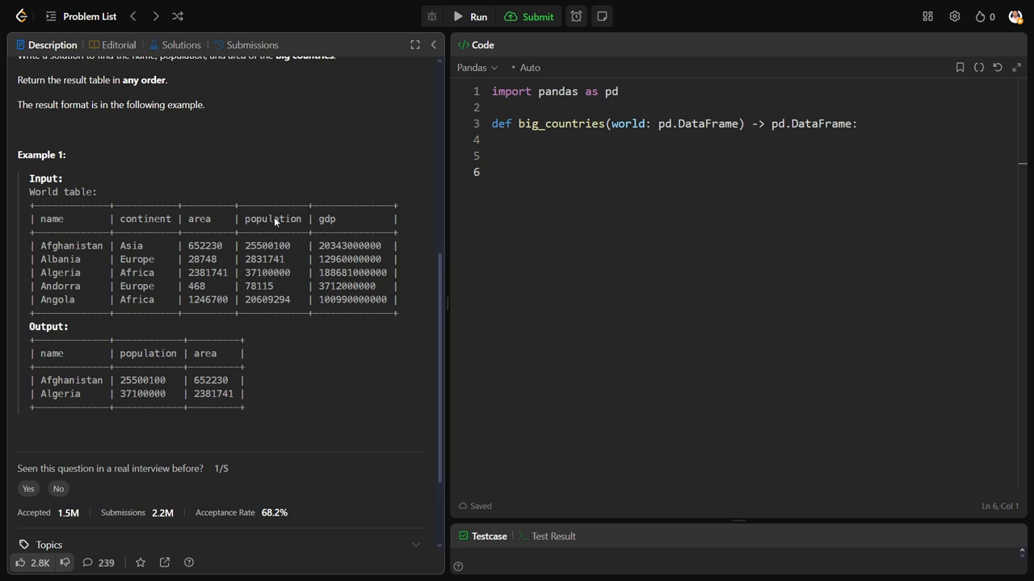
drag(35, 220, 181, 220)
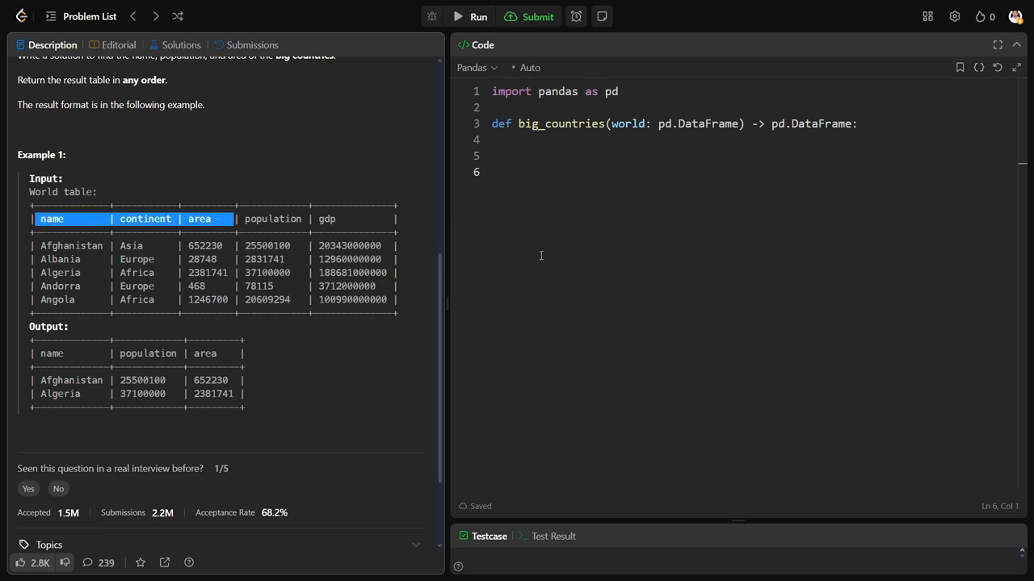
Write return world[(word["population"]>=25000000) | (...)] with the gdp >= 3000000 condition
key(enter)
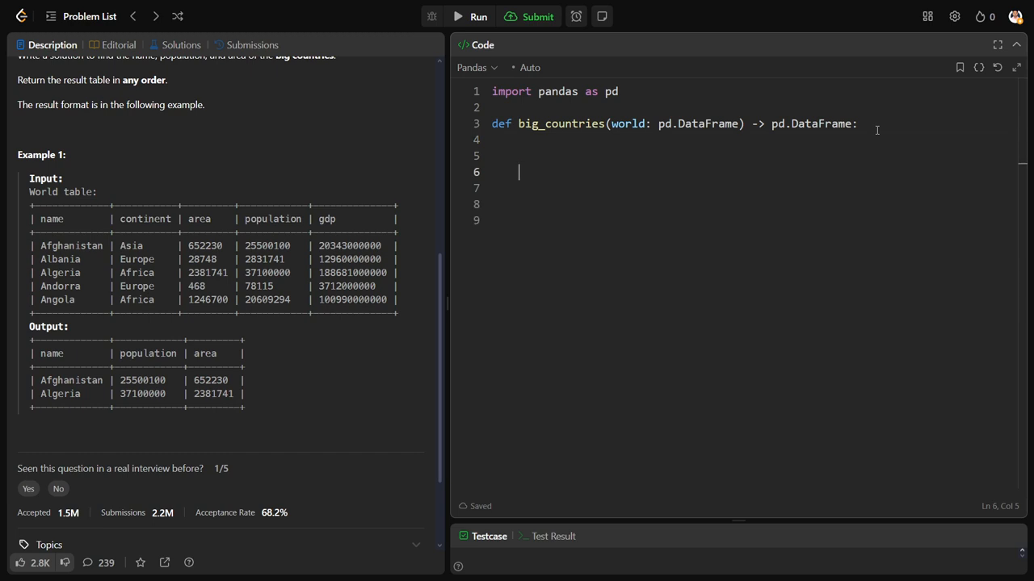
text(r)
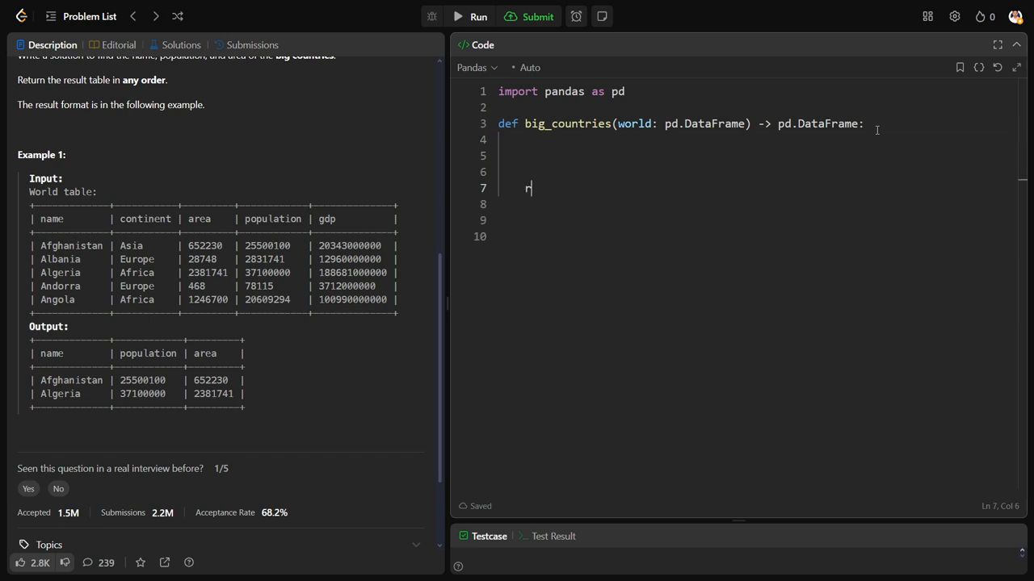
text(eturn w)
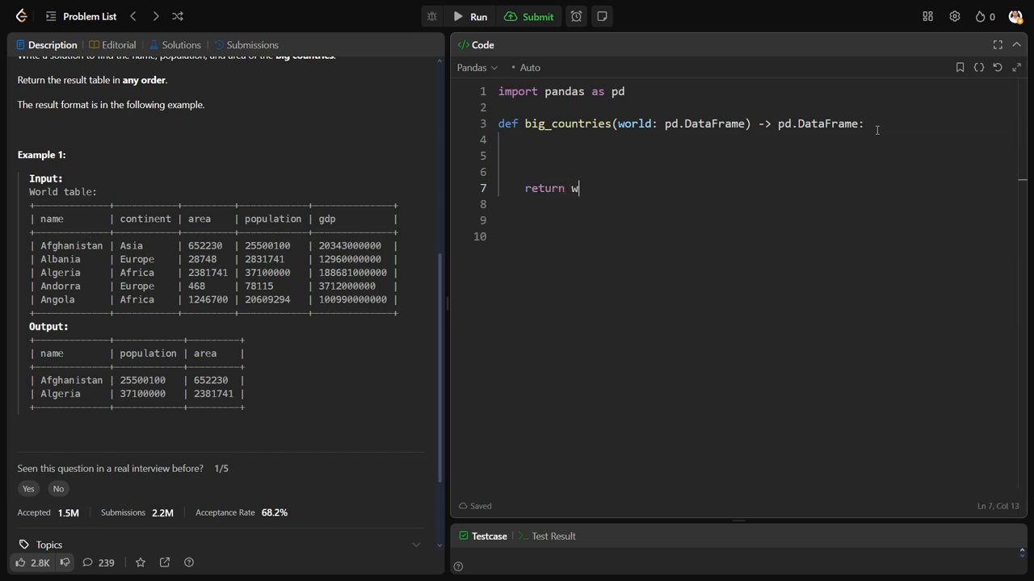
text(orld[])
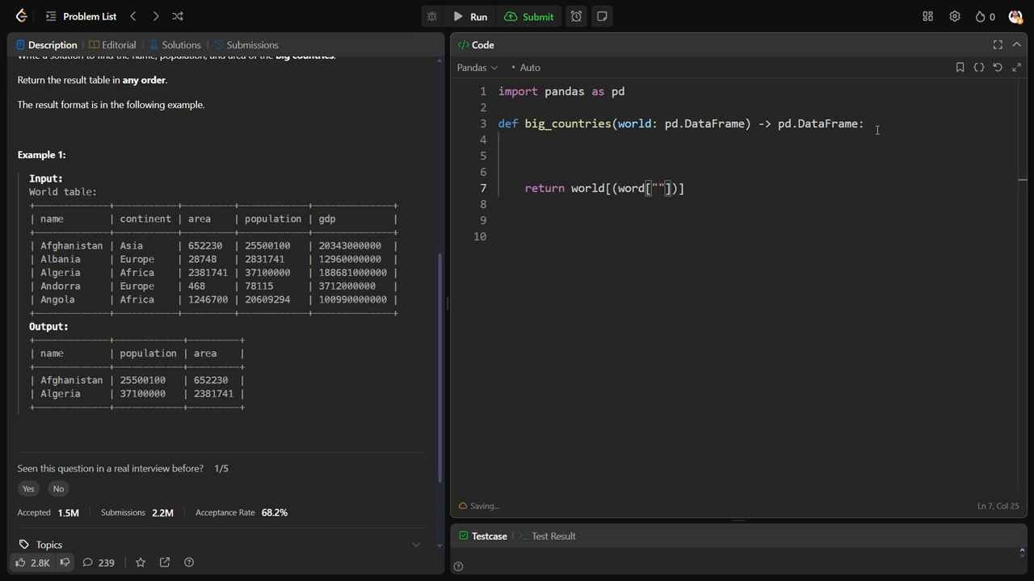
text(popu)
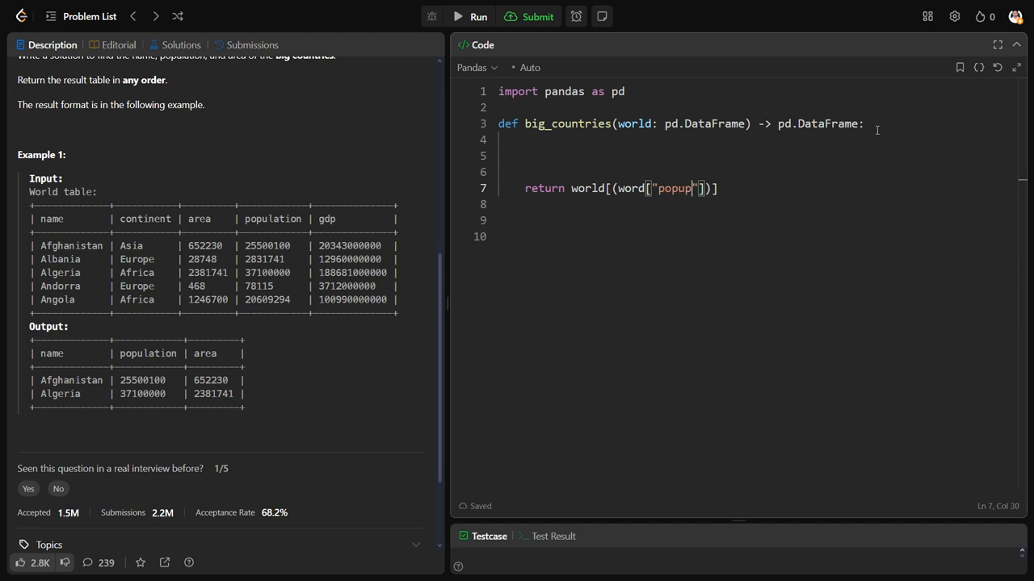
text(population)
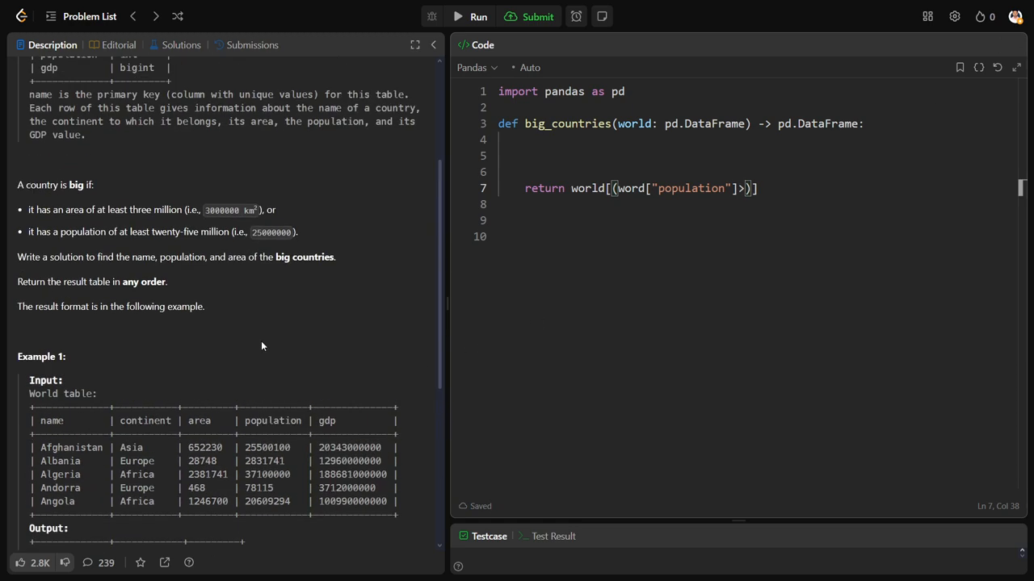
mouse_move(214, 253)
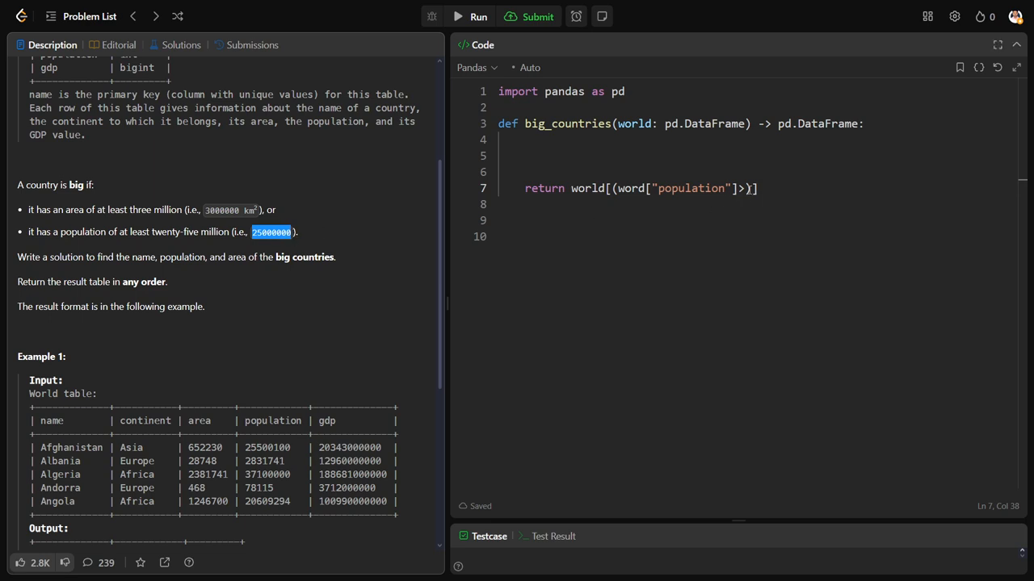
text(25000000)
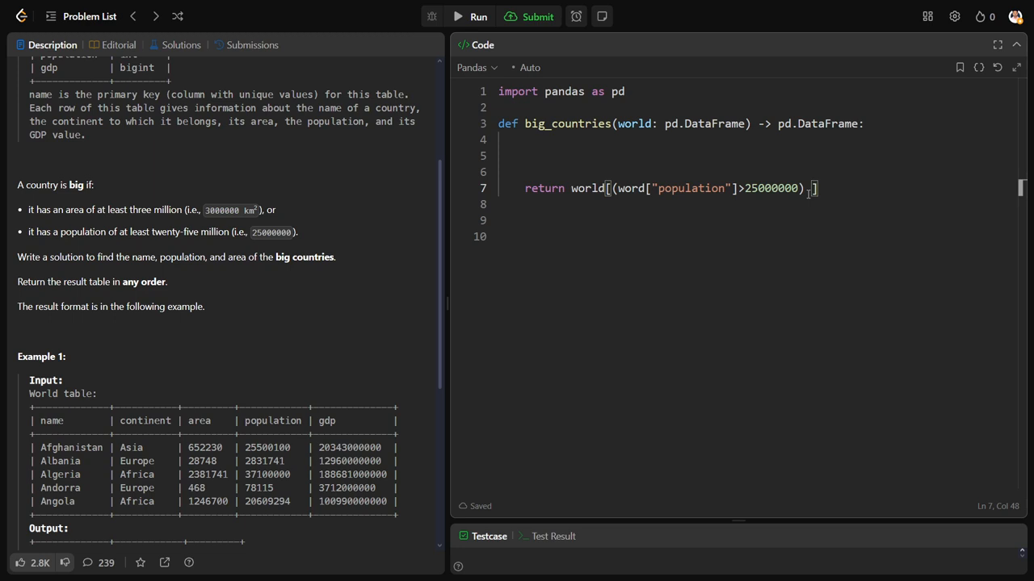
text(| ())
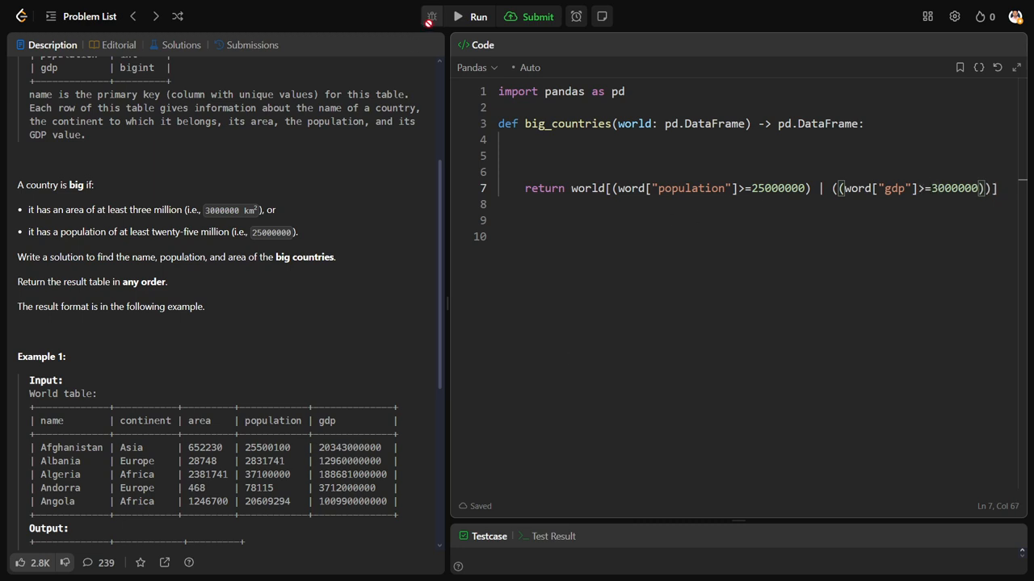
Run, hit a NameError, fix both 'word' references to 'world', and rerun to get all five rows
click(537, 16)
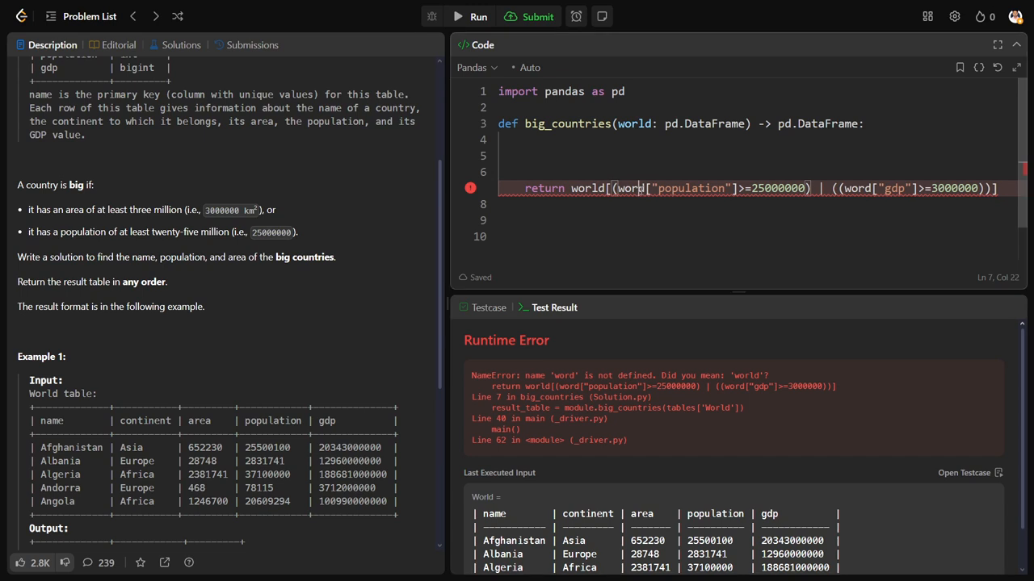
click(478, 16)
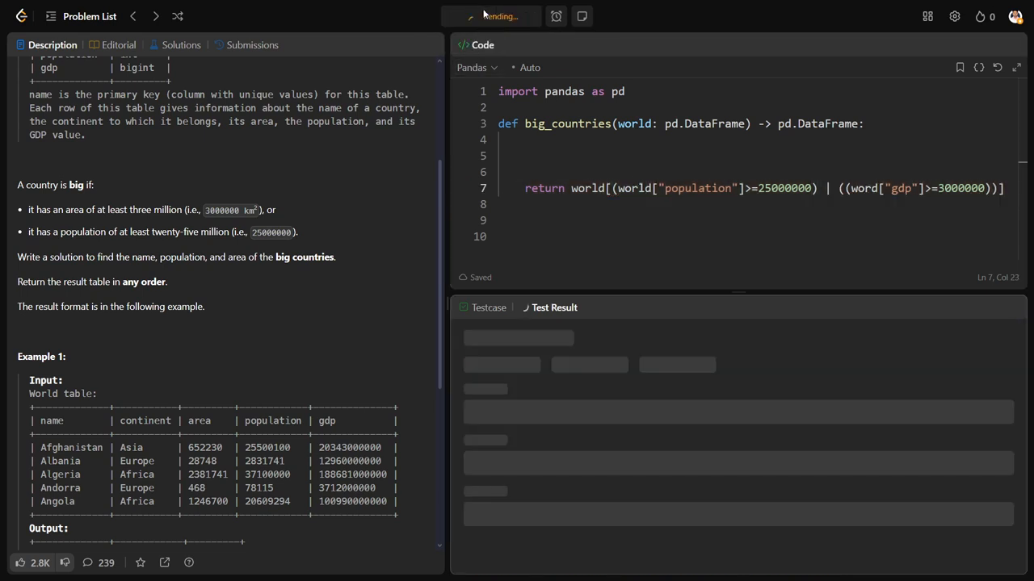
click(478, 16)
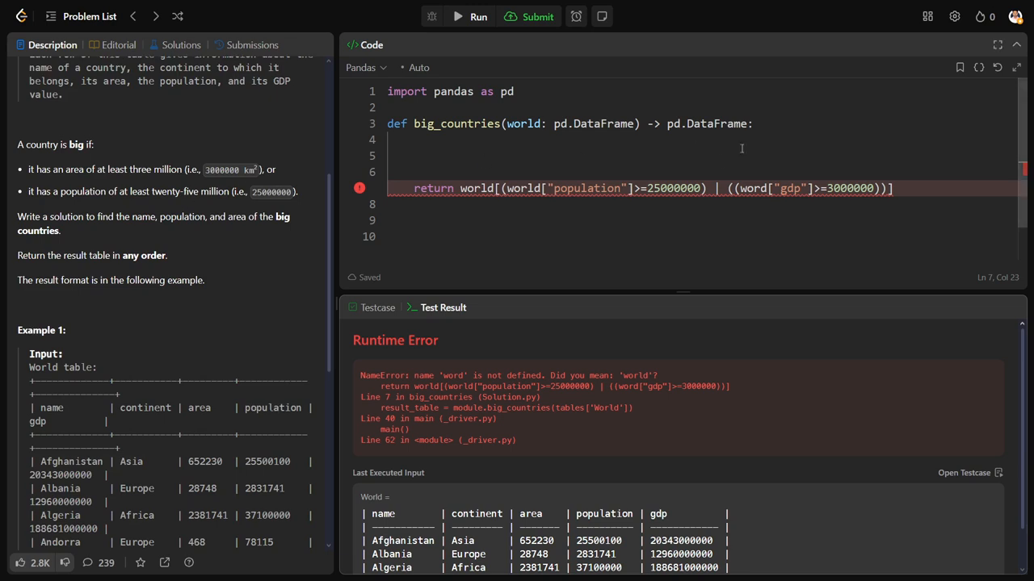
click(478, 16)
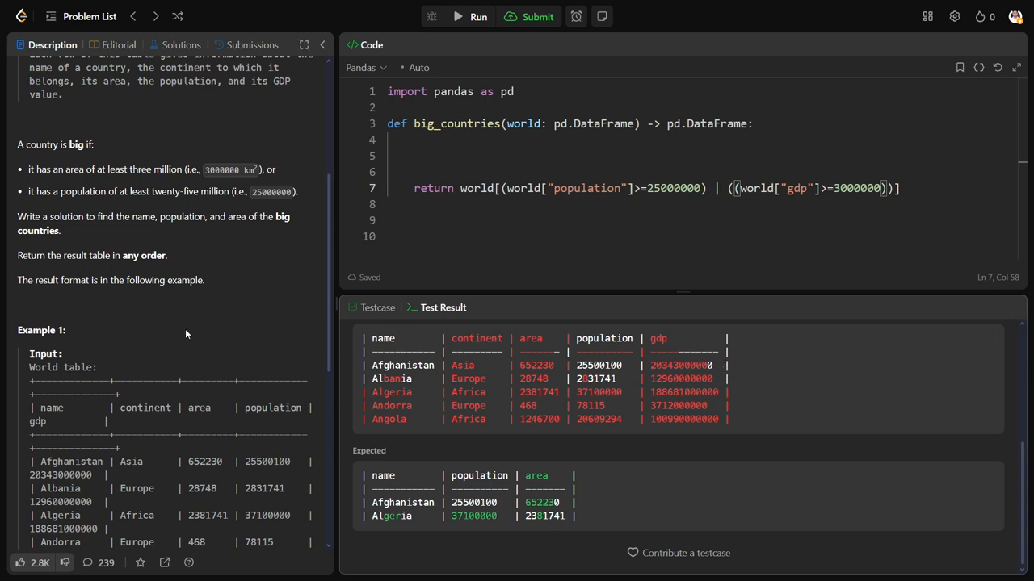
mouse_move(174, 330)
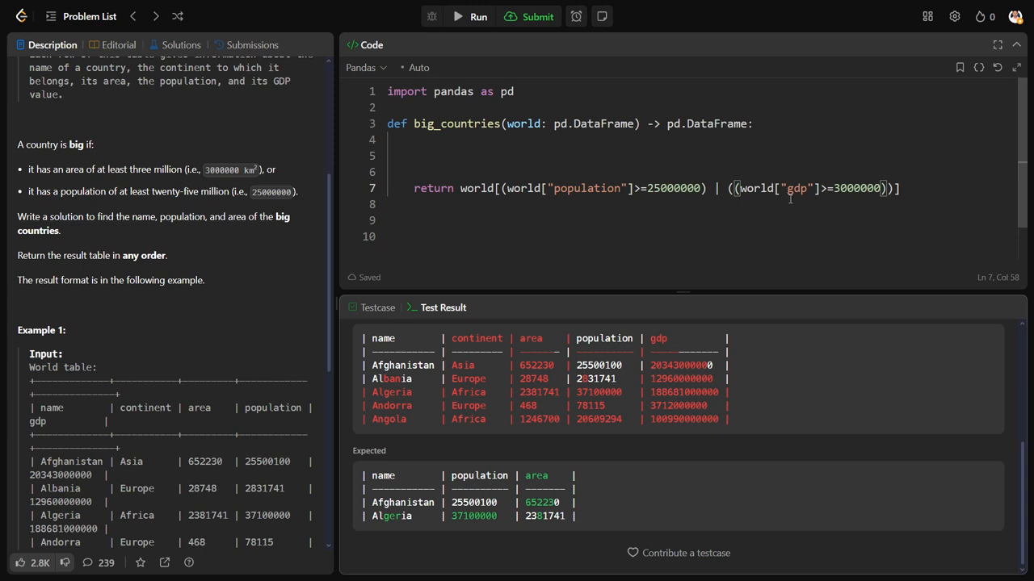
Replace gdp with area in the second condition and run, leaving only Afghanistan and Algeria
double_click(796, 188)
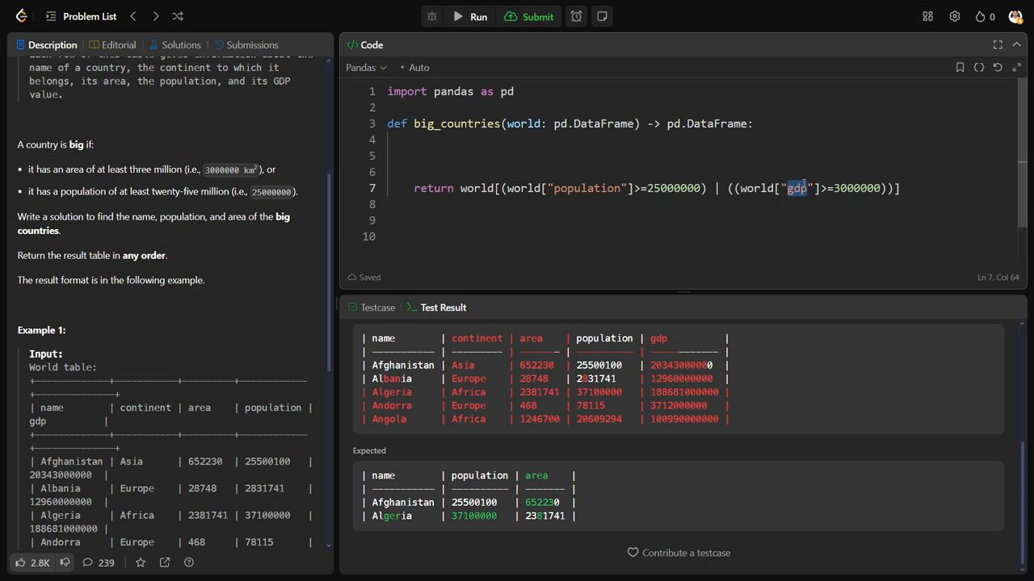
text(area)
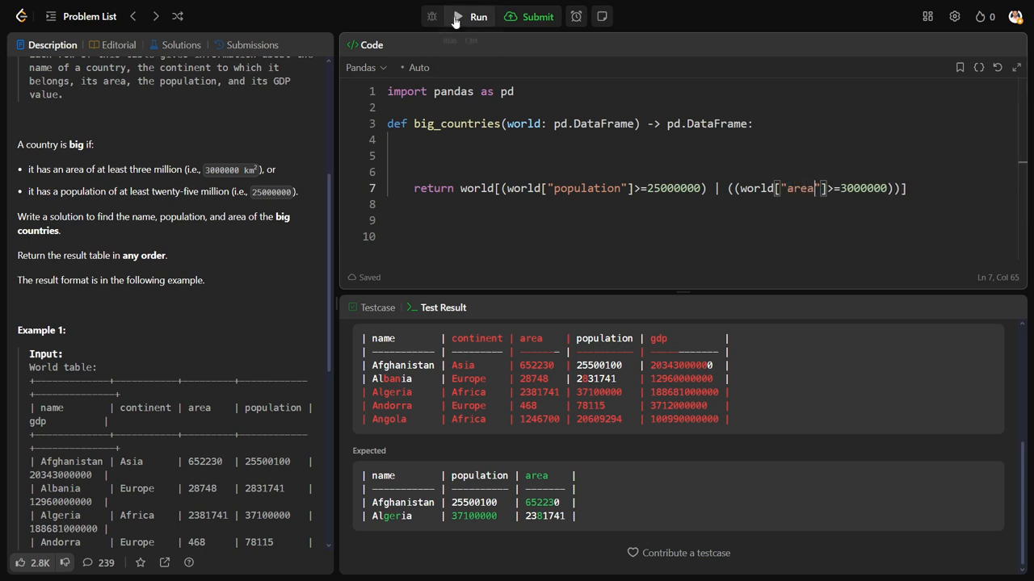
click(478, 16)
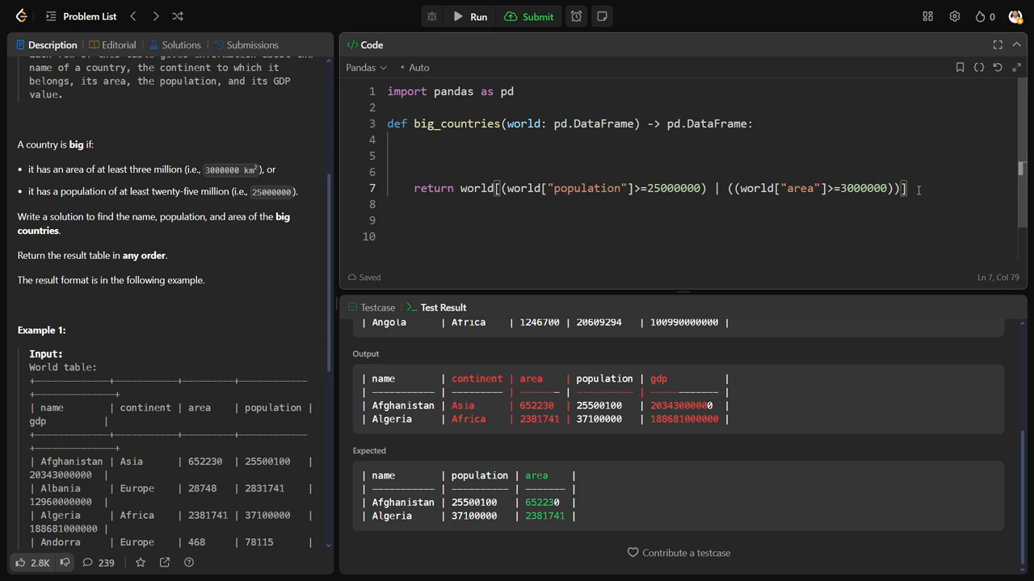
Select the [["name","population","area"]] columns and submit for an Accepted result
text([["name"]])
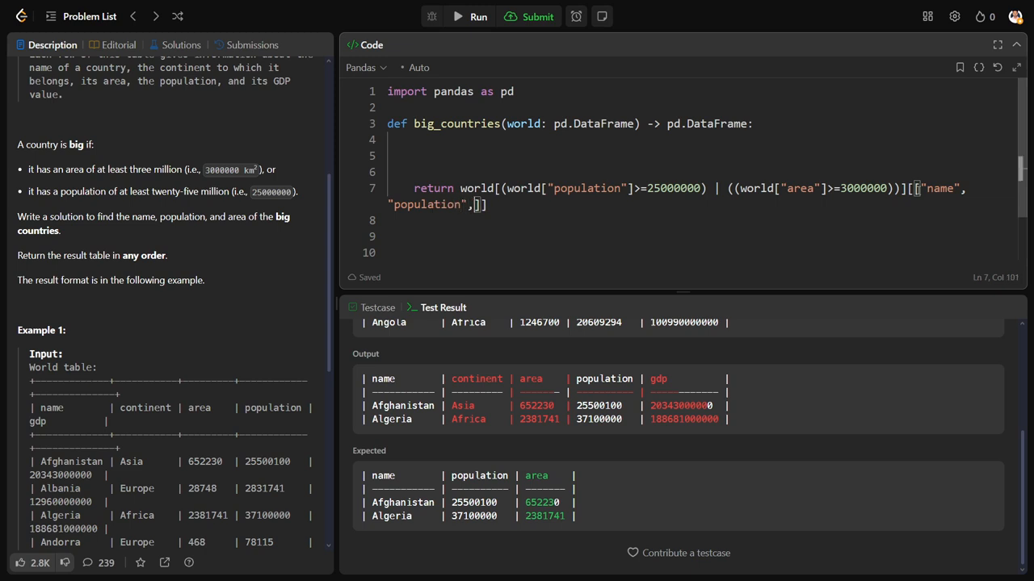
text("area")
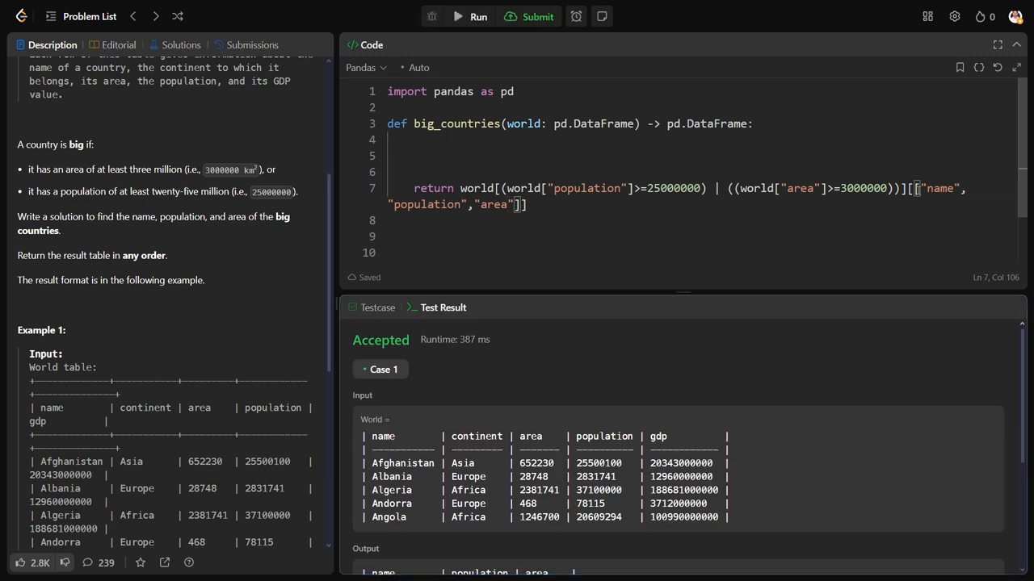
click(536, 17)
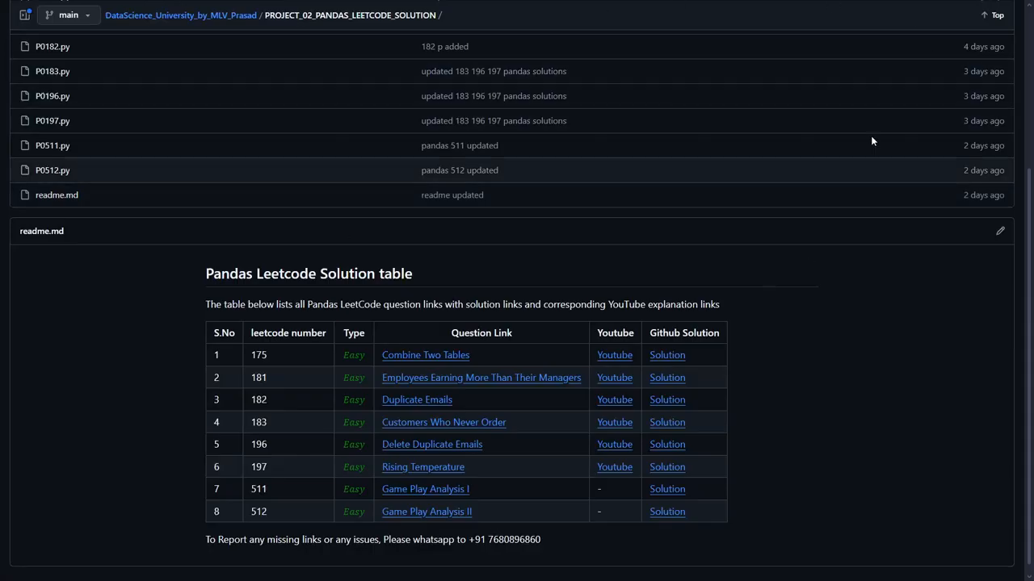
mouse_move(339, 61)
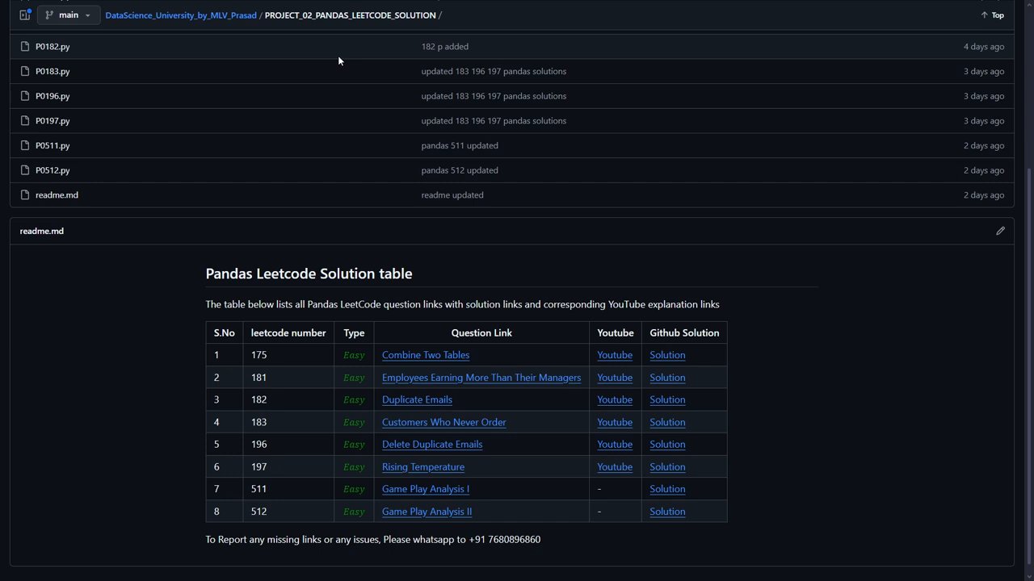
mouse_move(666, 257)
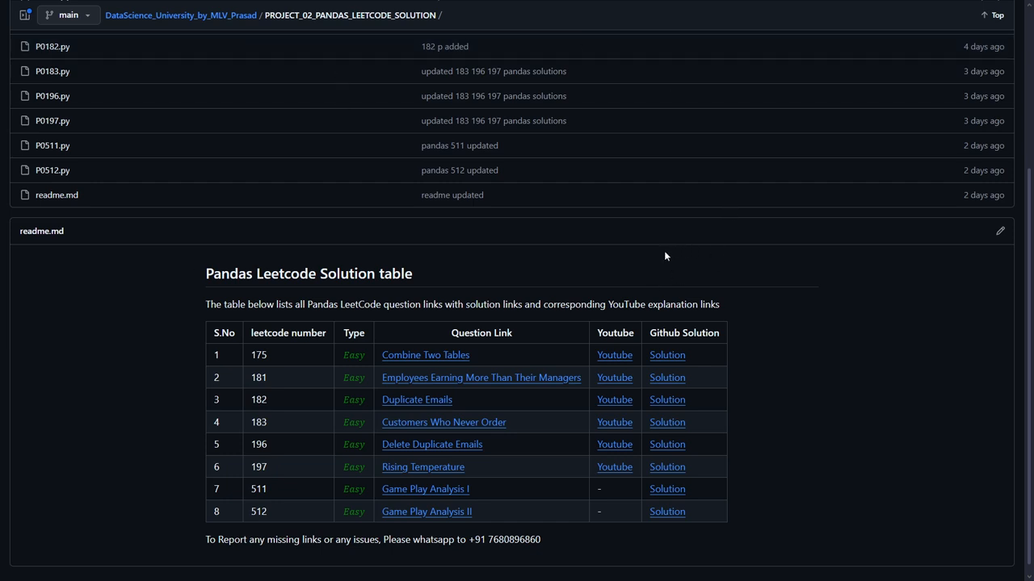